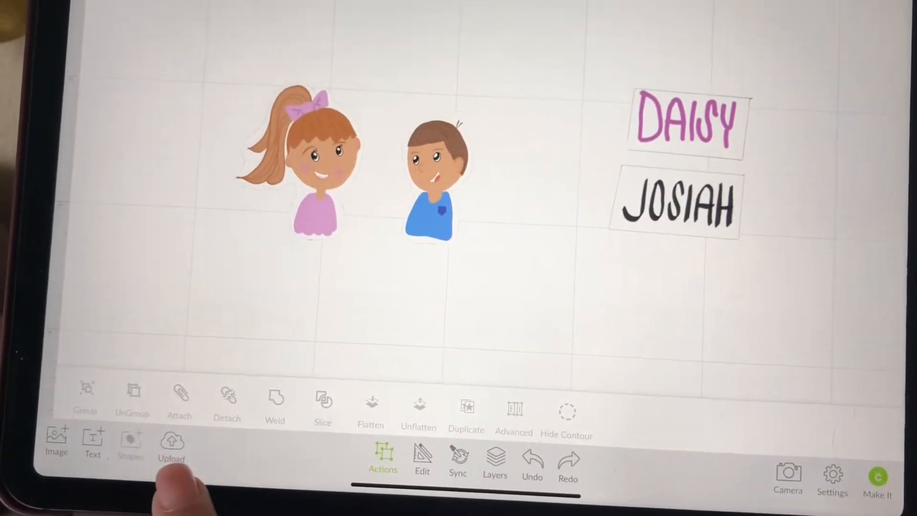
Scale the girl and boy to height 1.5 and bring up the mat preview replace prompt.
{"action": "left_click", "coordinate": [172, 445]}
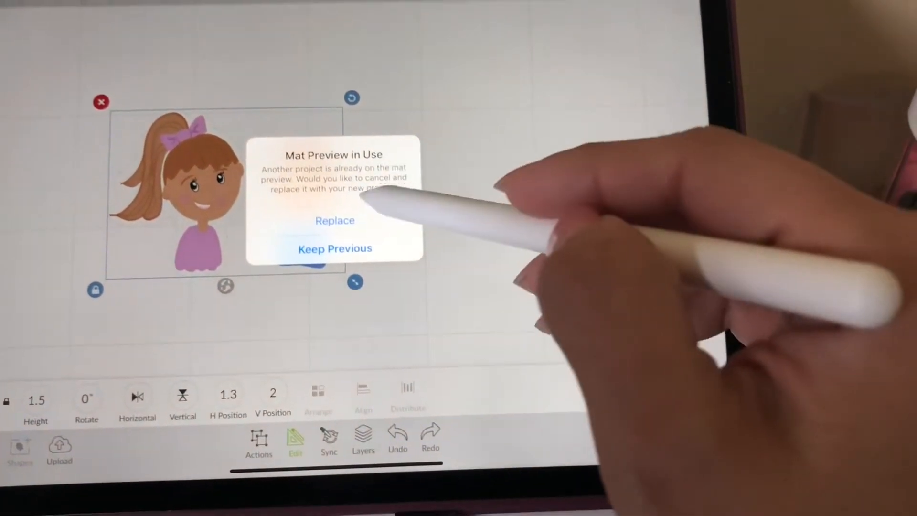
Replace the mat preview project, set 8 copies, and leave bleed off.
{"action": "left_click", "coordinate": [335, 221]}
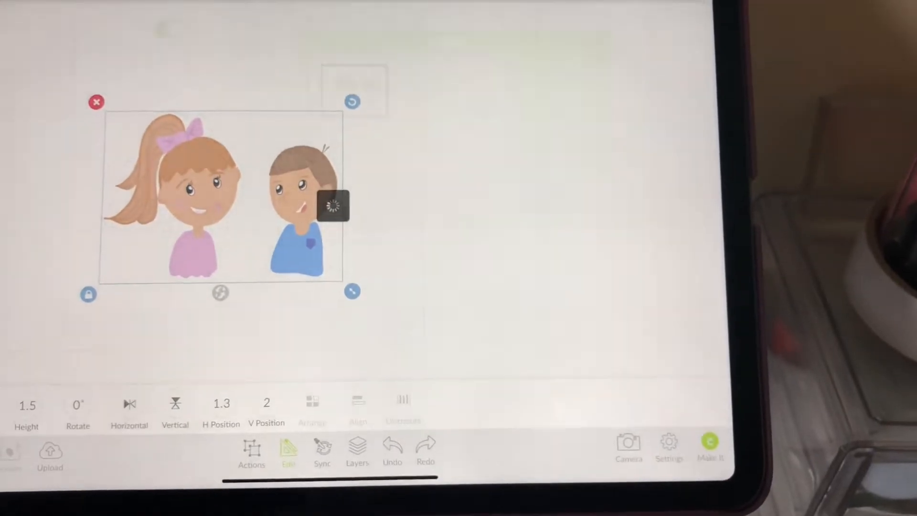
{"action": "left_click", "coordinate": [709, 447]}
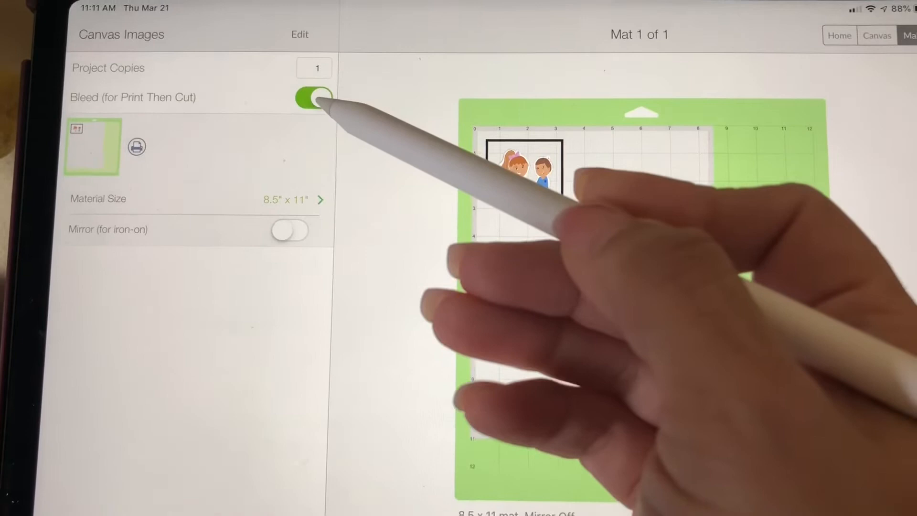
{"action": "left_click", "coordinate": [313, 97]}
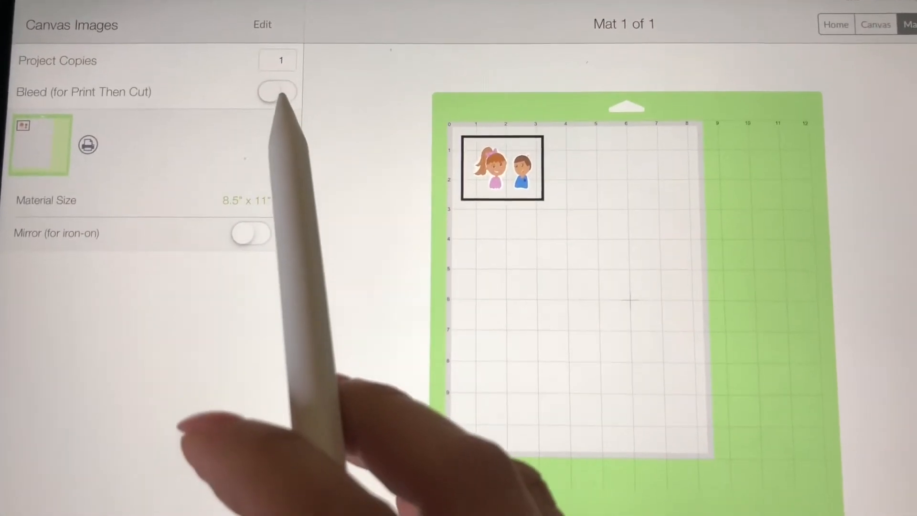
{"action": "left_click", "coordinate": [276, 112]}
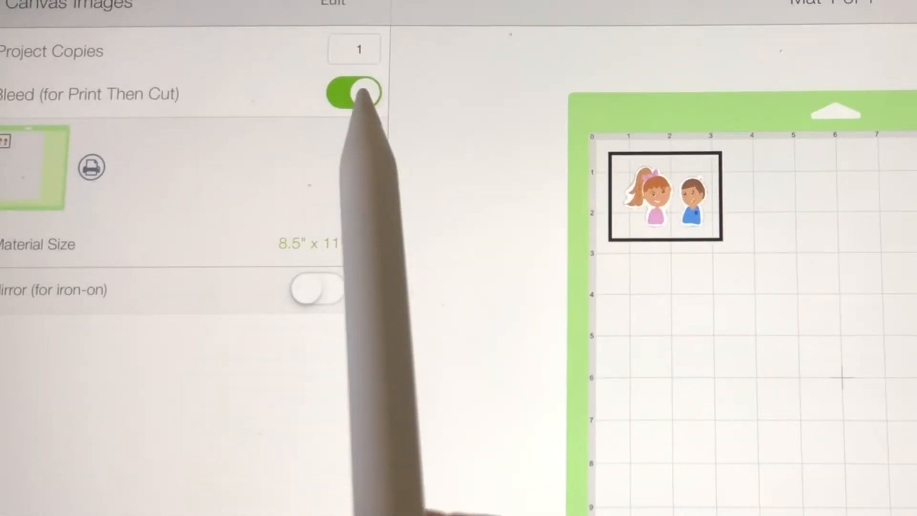
{"action": "left_click", "coordinate": [354, 92]}
{"action": "type", "text": "8"}
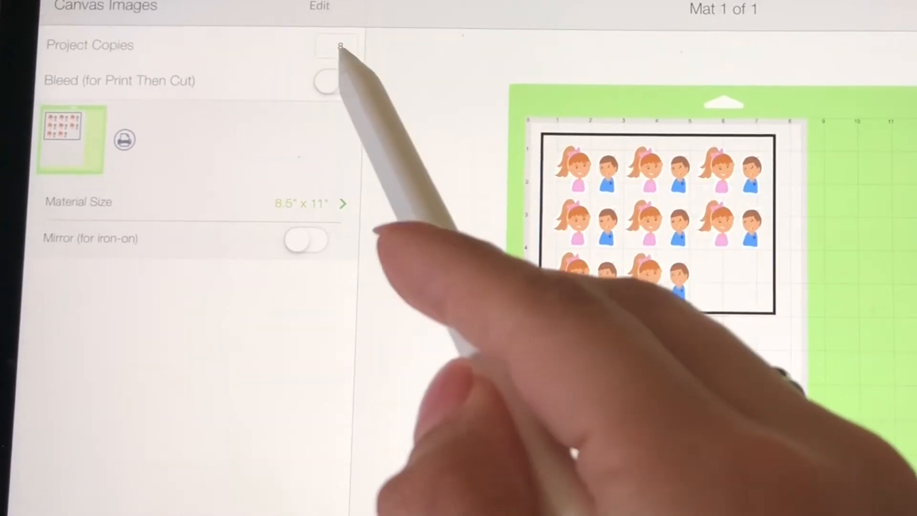
Raise project copies to 9 and turn bleed back on.
{"action": "left_click", "coordinate": [327, 46]}
{"action": "type", "text": "9"}
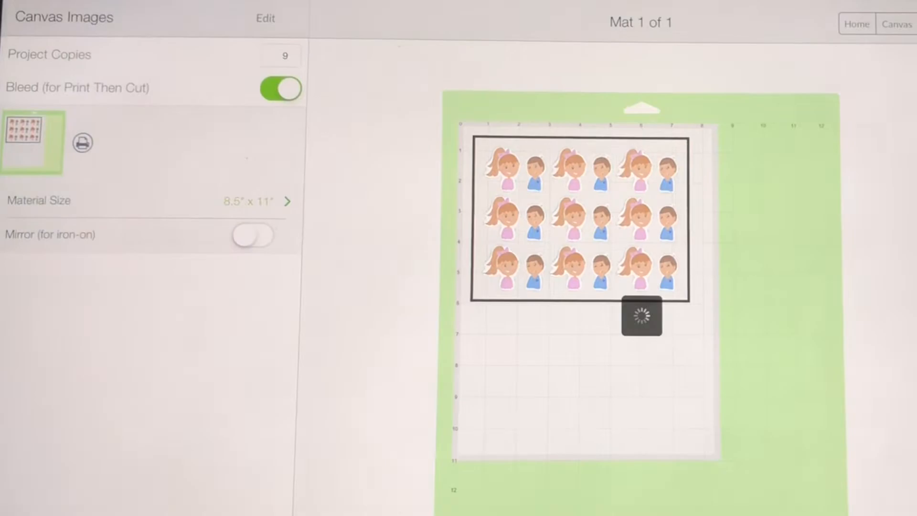
{"action": "left_click", "coordinate": [82, 143]}
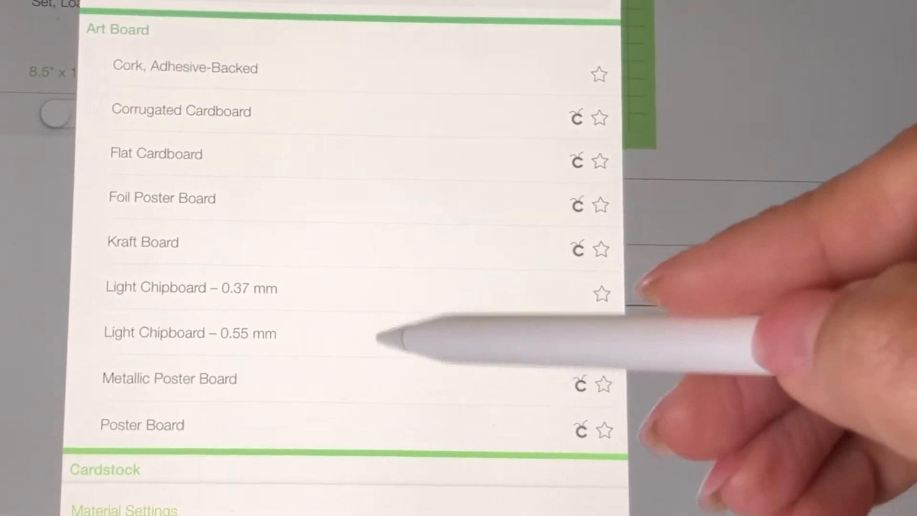
Scroll through All Materials from Art Board and Fabric down to Paper types.
{"action": "scroll", "scroll_direction": "down", "scroll_amount": 3}
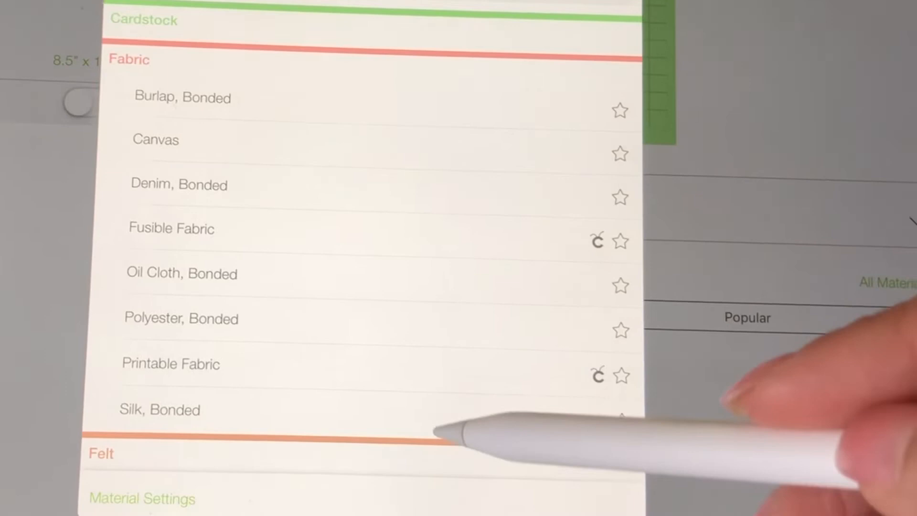
{"action": "scroll", "scroll_direction": "down", "scroll_amount": 3}
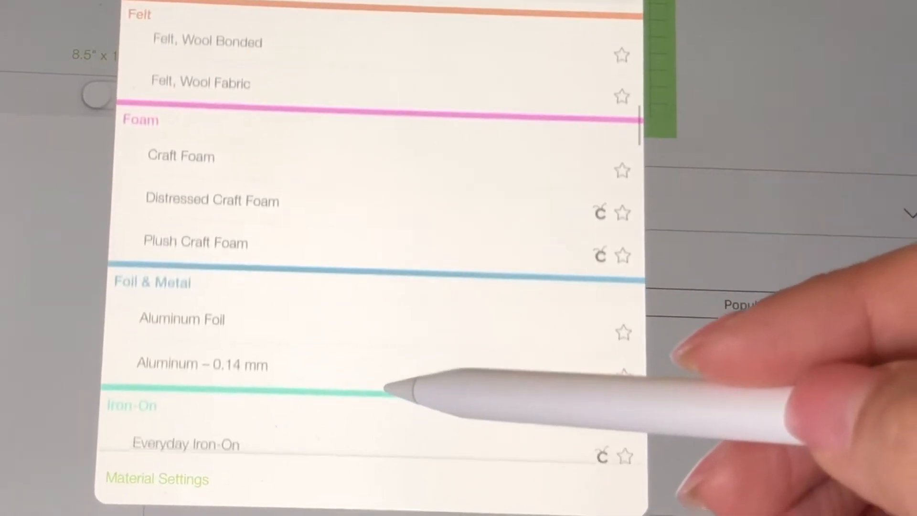
{"action": "scroll", "scroll_direction": "down", "scroll_amount": 3}
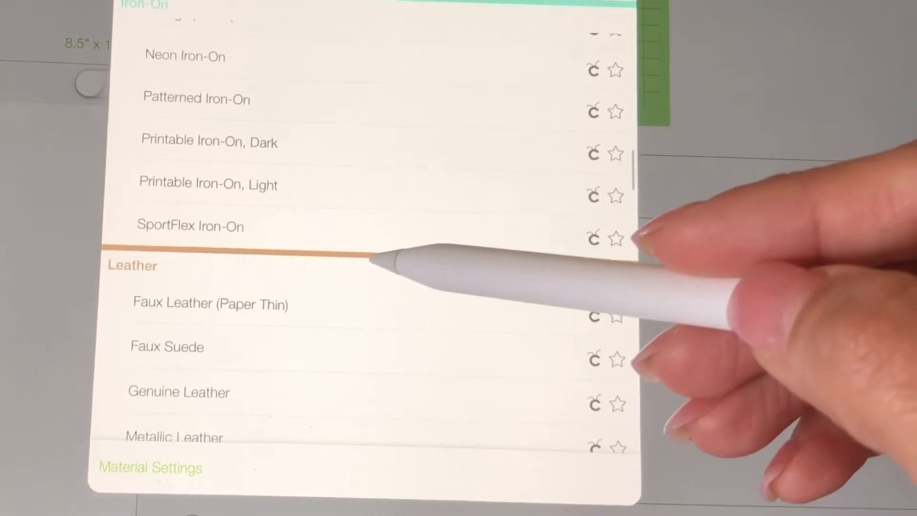
{"action": "scroll", "scroll_direction": "down", "scroll_amount": 3}
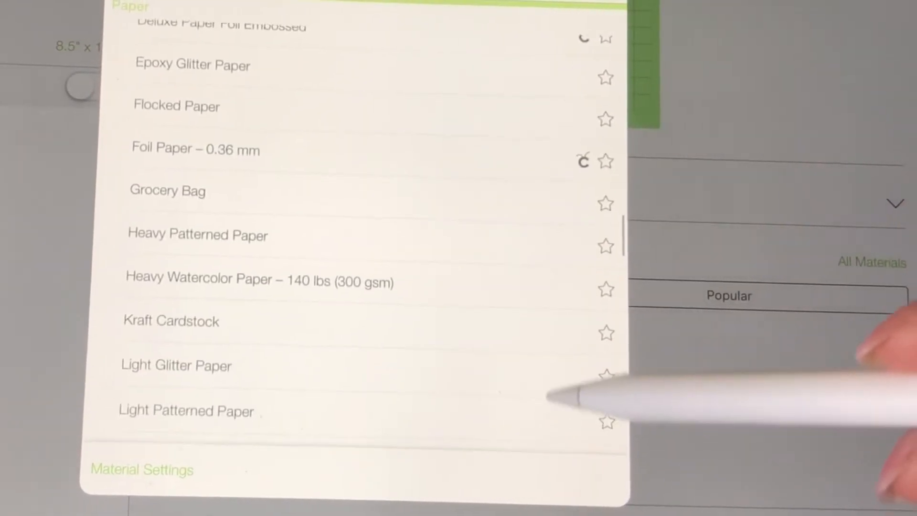
{"action": "scroll", "scroll_direction": "down", "scroll_amount": 3}
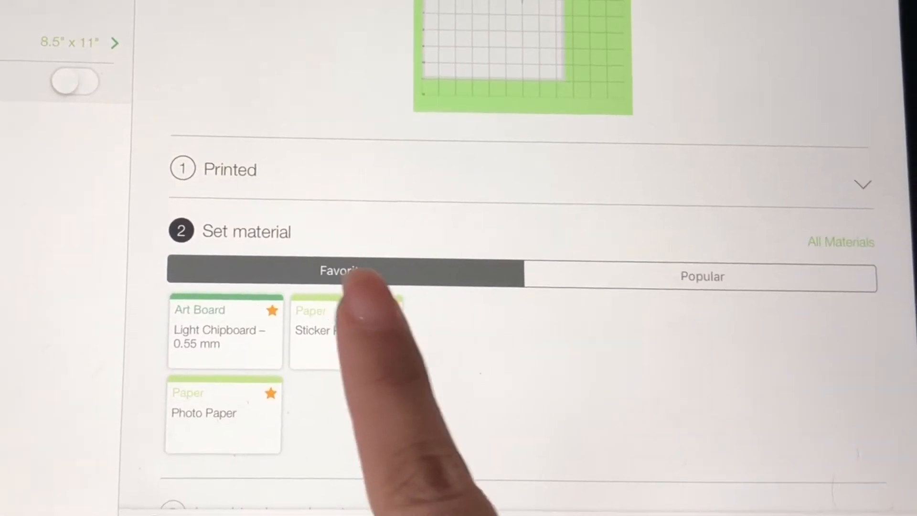
Filter materials to Favorites: Light Chipboard 0.55 mm, Sticker Paper and Photo Paper.
{"action": "left_click", "coordinate": [345, 330]}
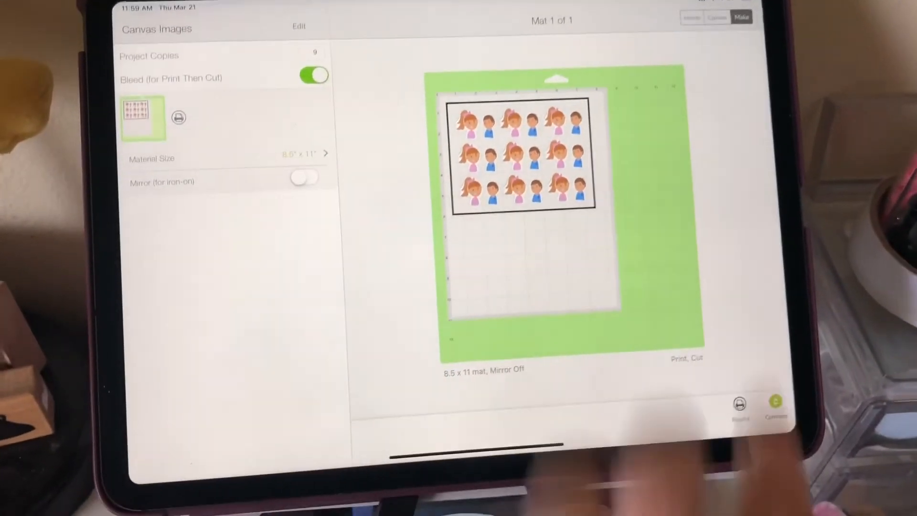
Return from the Make screen to the girl-and-boy design canvas.
{"action": "left_click", "coordinate": [766, 13]}
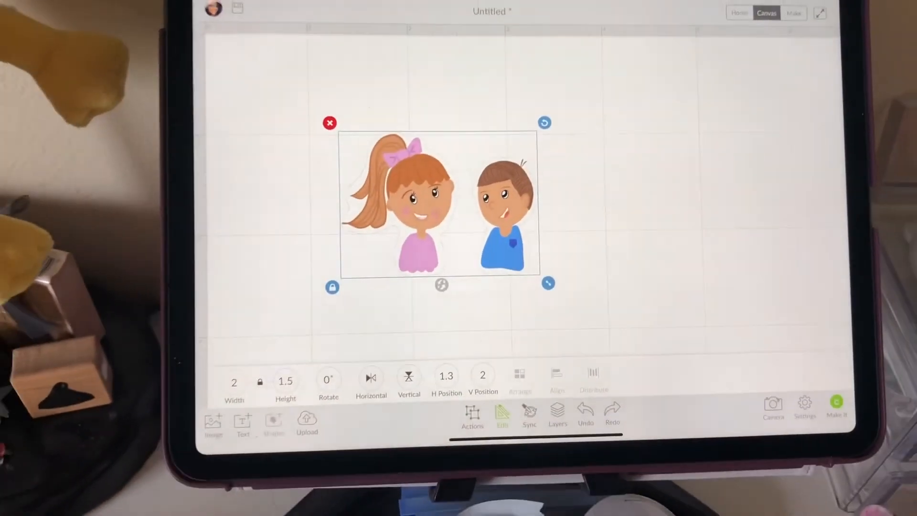